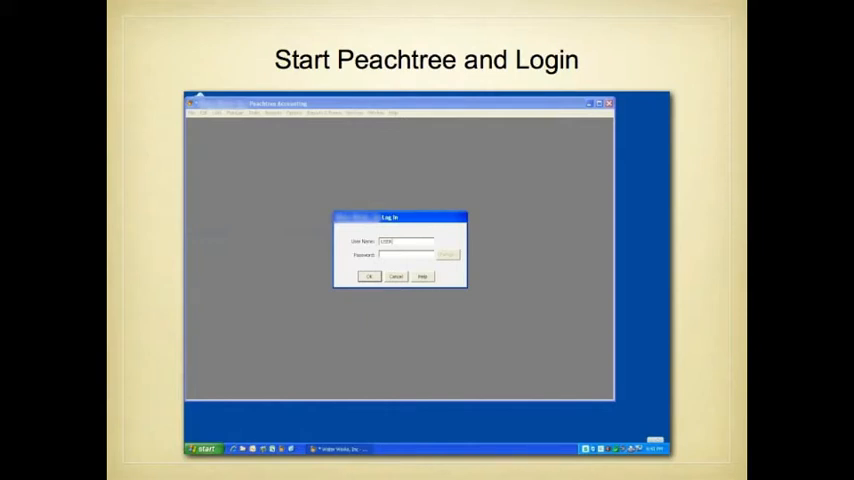
Sign in to Peachtree with the entered user name and password.
{"action": "left_click", "coordinate": [368, 276]}
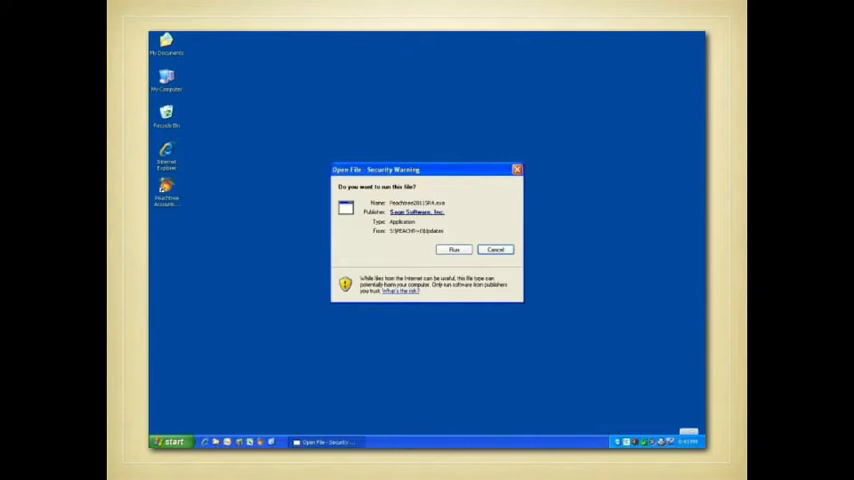
Allow the downloaded update executable to run from the security warning.
{"action": "left_click", "coordinate": [454, 250]}
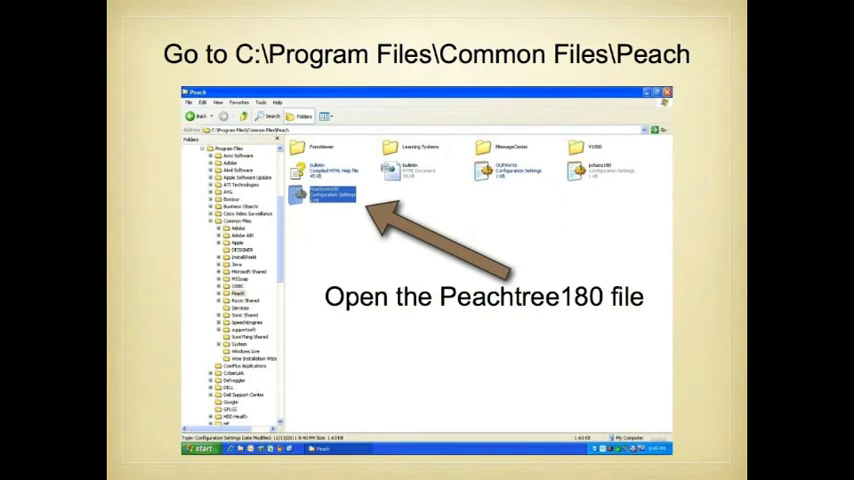
Open the Peachtree180 configuration file from the Peachtree common files folder.
{"action": "double_click", "coordinate": [322, 192]}
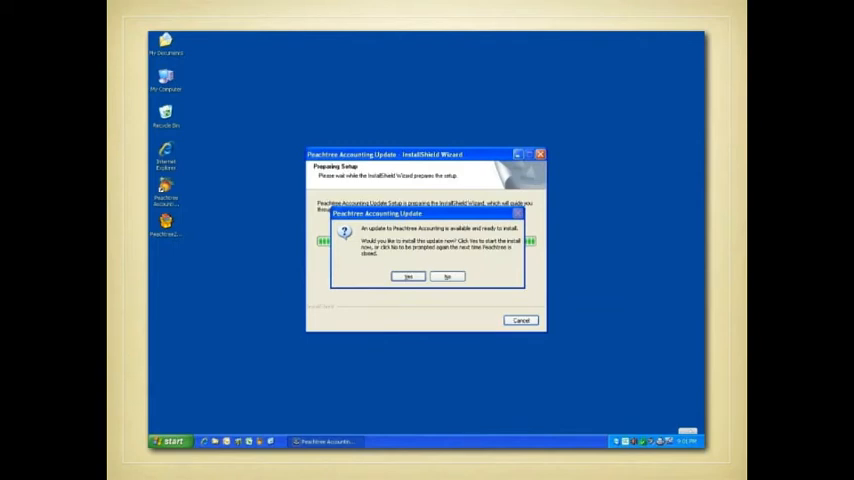
Agree to install the available Peachtree update now.
{"action": "left_click", "coordinate": [408, 276]}
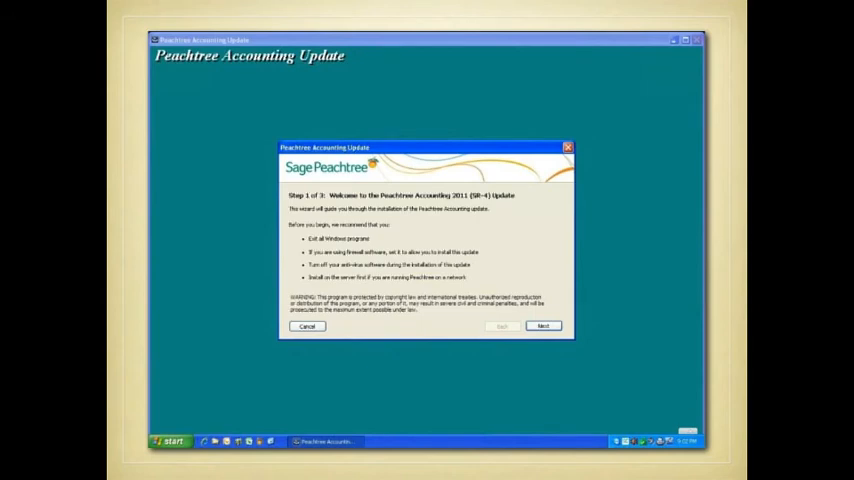
Confirm the listed products and begin installing the Peachtree Accounting 2011 SR-4 update.
{"action": "left_click", "coordinate": [544, 326]}
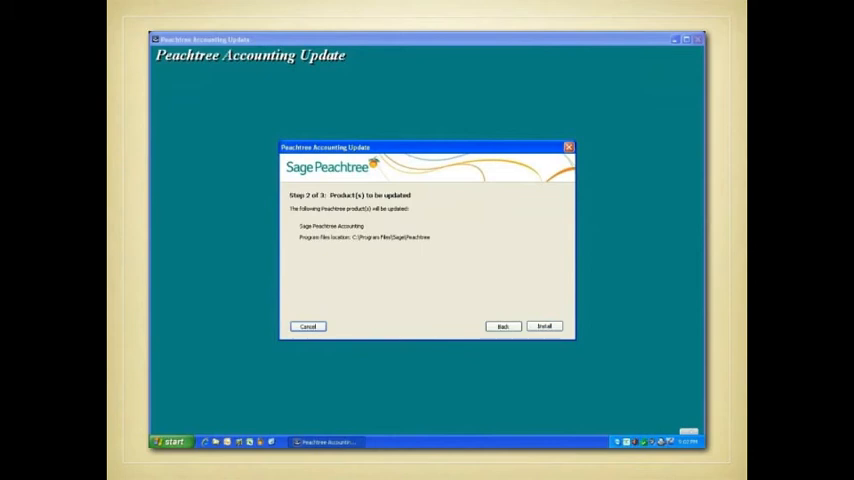
{"action": "left_click", "coordinate": [544, 326]}
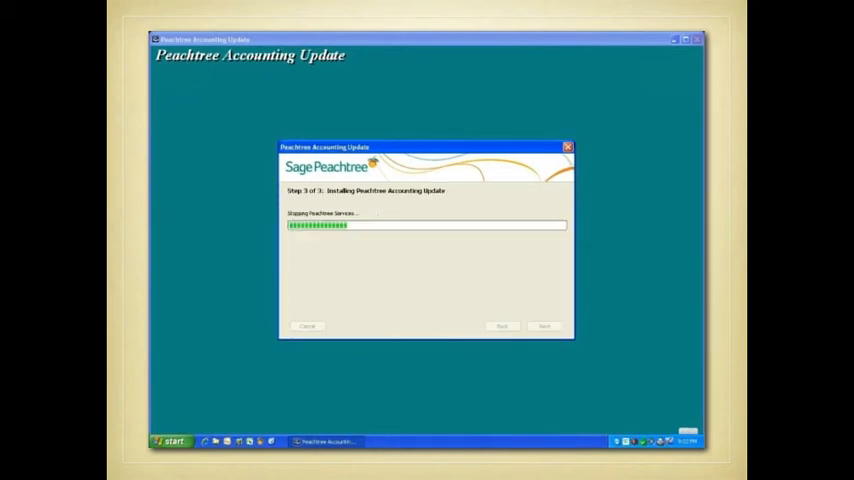